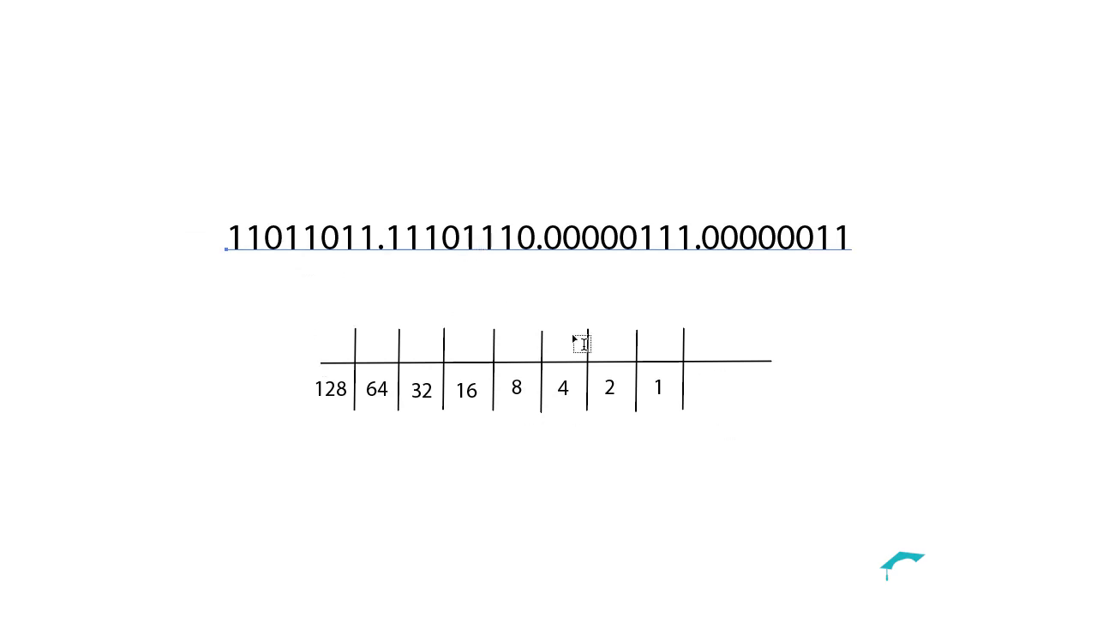
pyautogui.moveTo(312, 333)
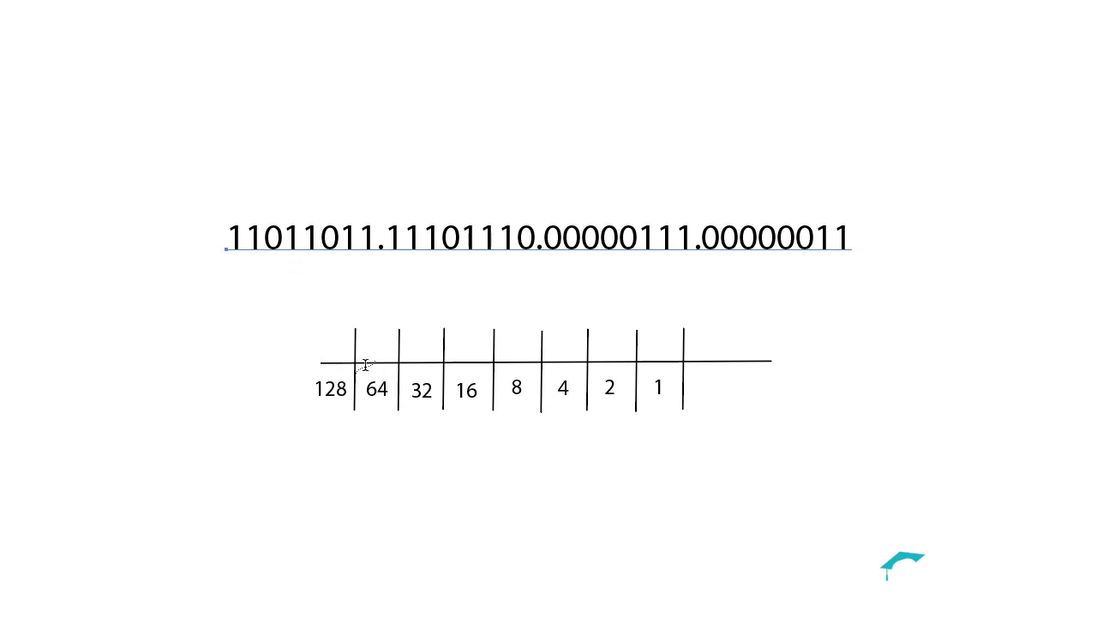
pyautogui.moveTo(249, 221)
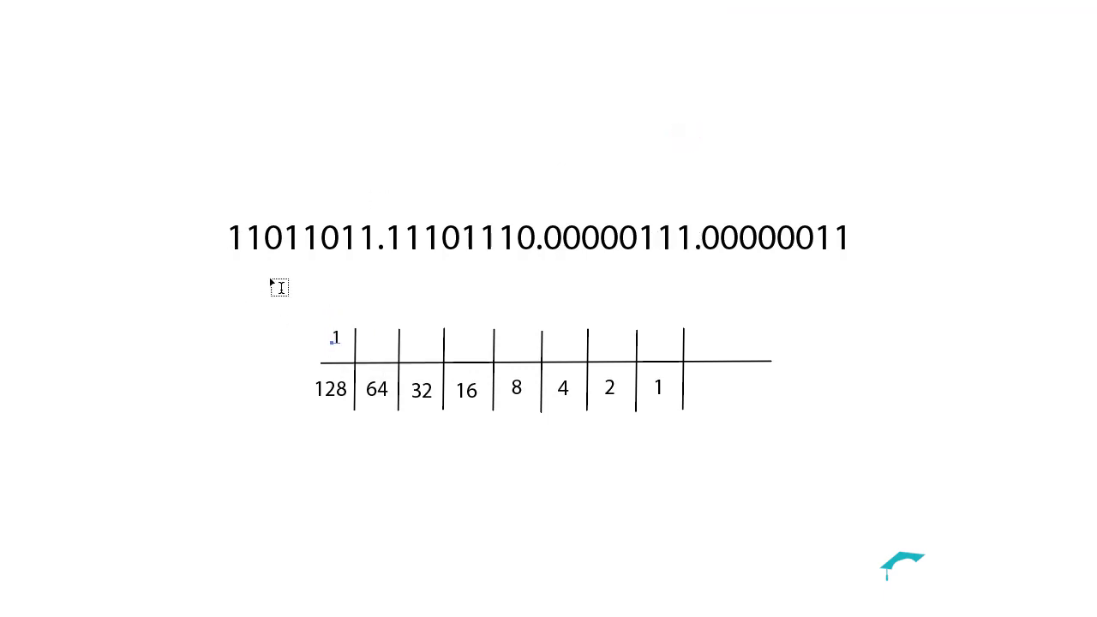
# Type the first octet's bits 1, 1, 0, 1 above the leading place-value columns
pyautogui.write('1')
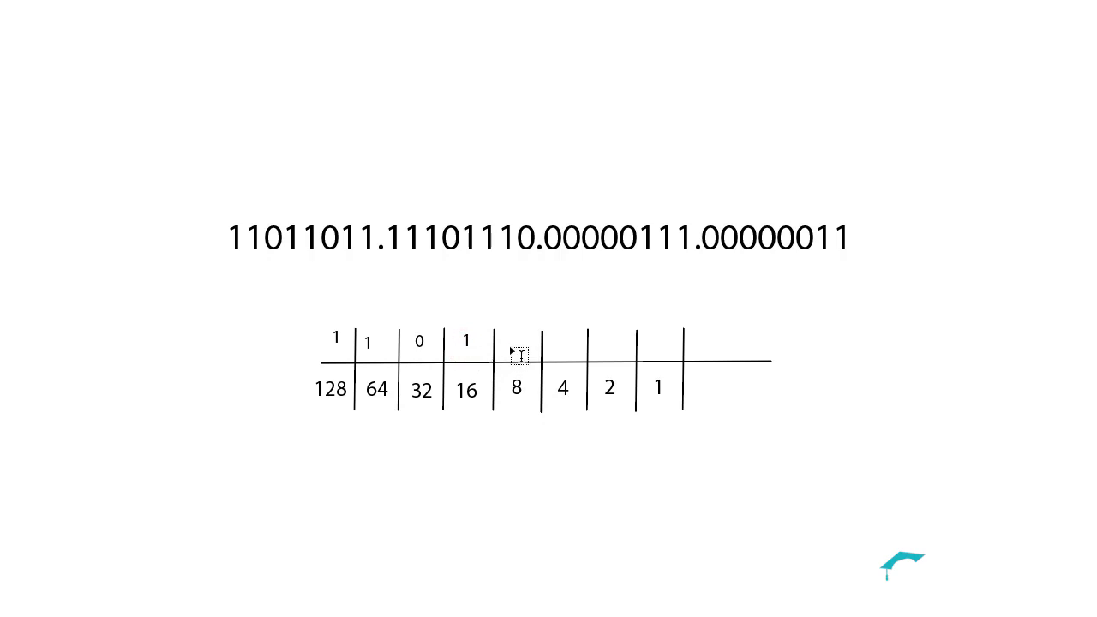
pyautogui.write('1')
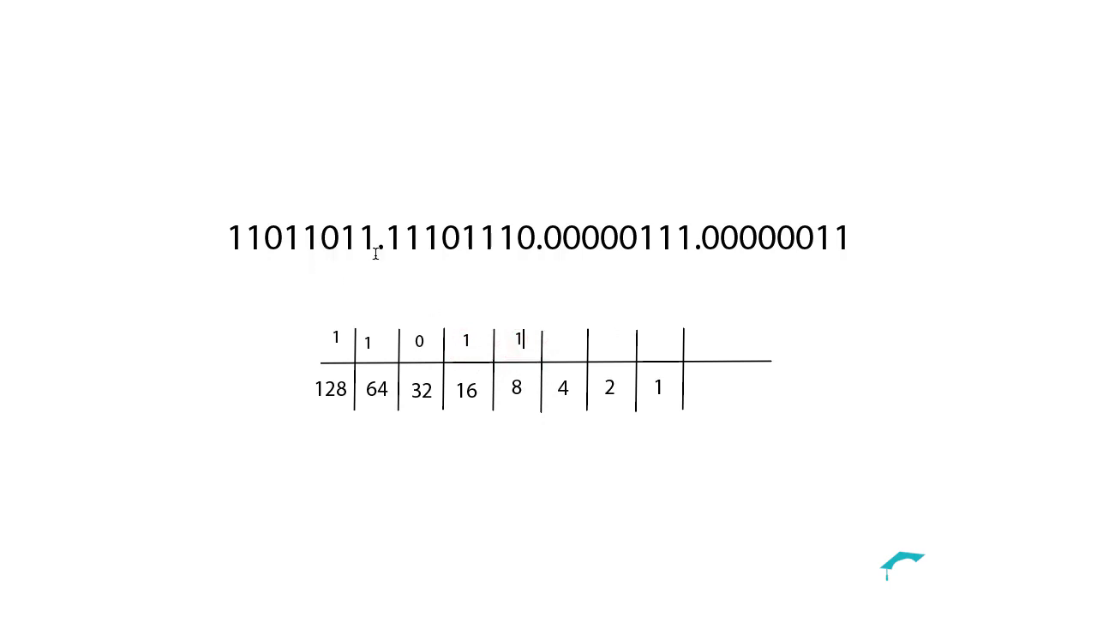
pyautogui.write('0')
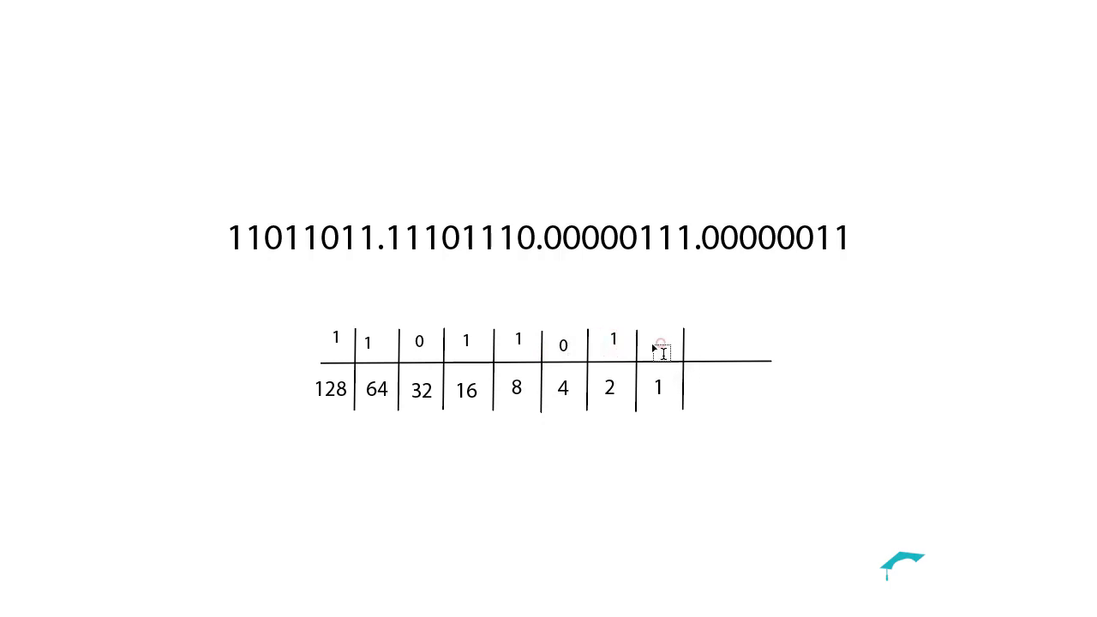
pyautogui.write('1')
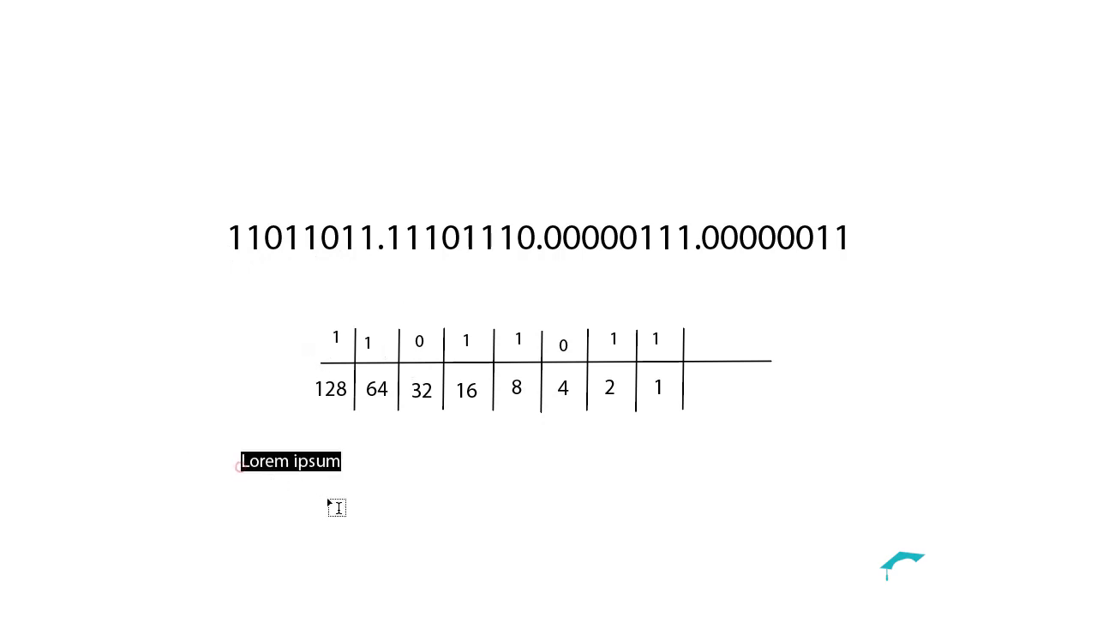
# Write the sum 128+64+16+8+2+1 = 219 converting the first octet to decimal
pyautogui.write('128')
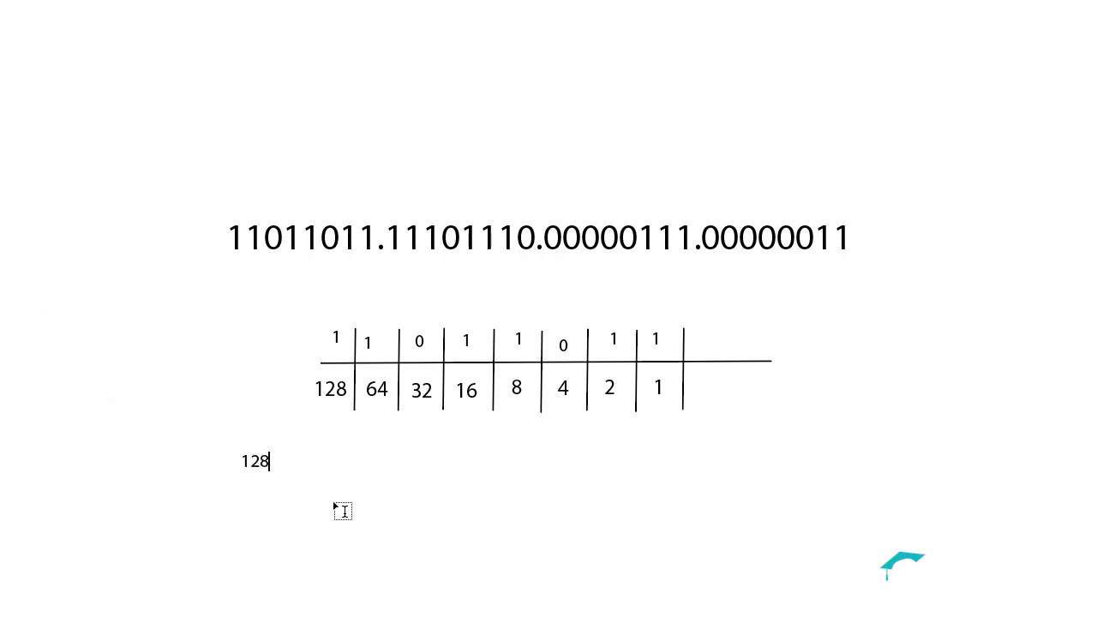
pyautogui.write('+64')
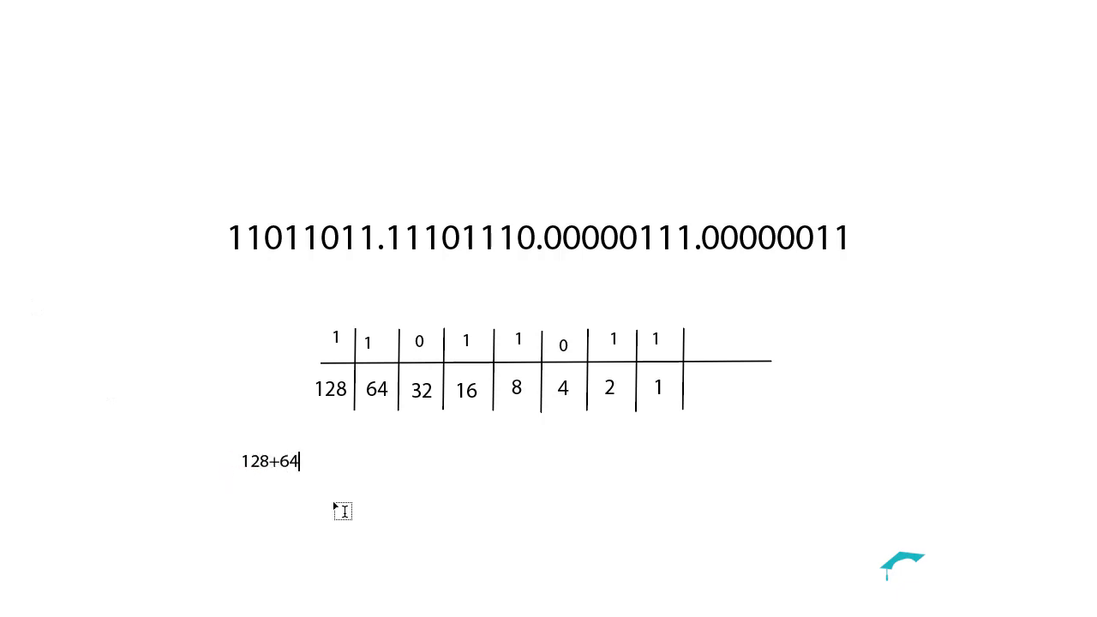
pyautogui.write('+16')
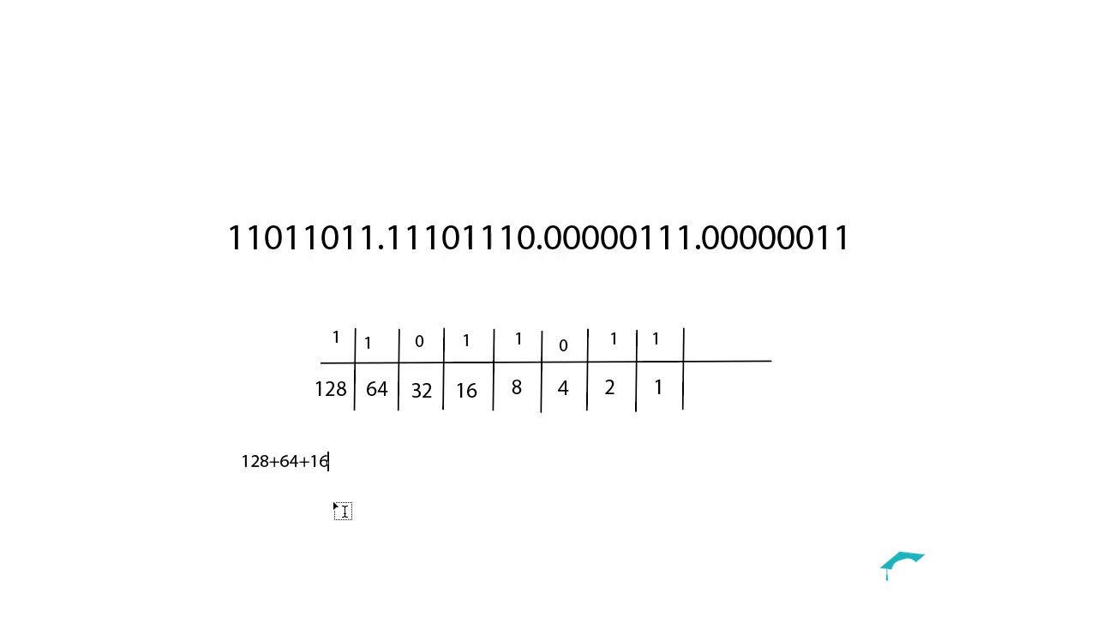
pyautogui.write('+8+2')
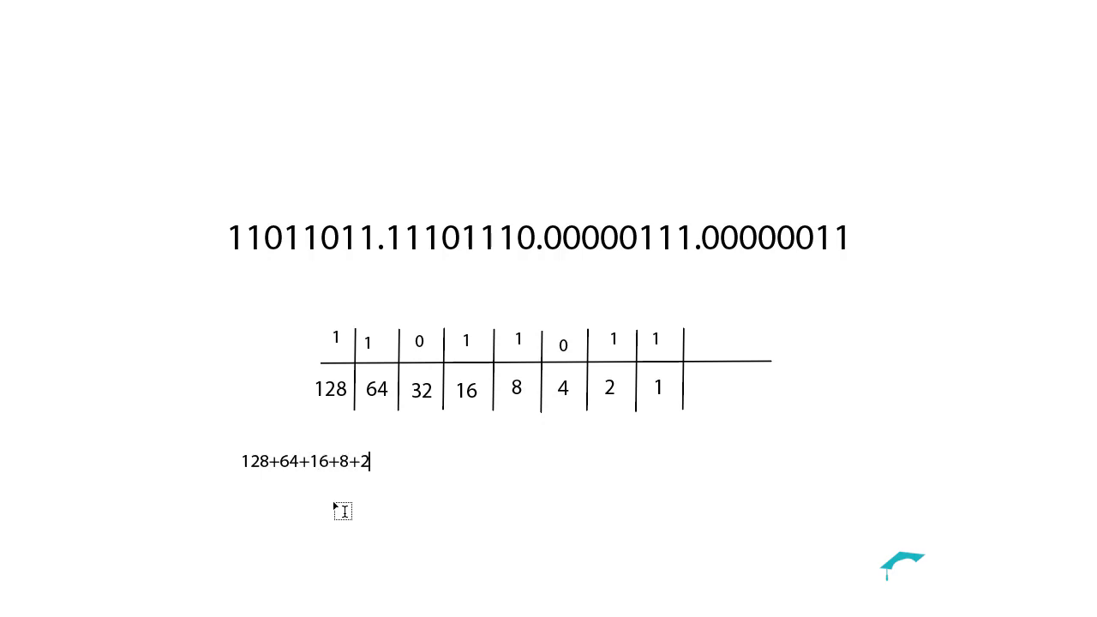
pyautogui.write('+1 =')
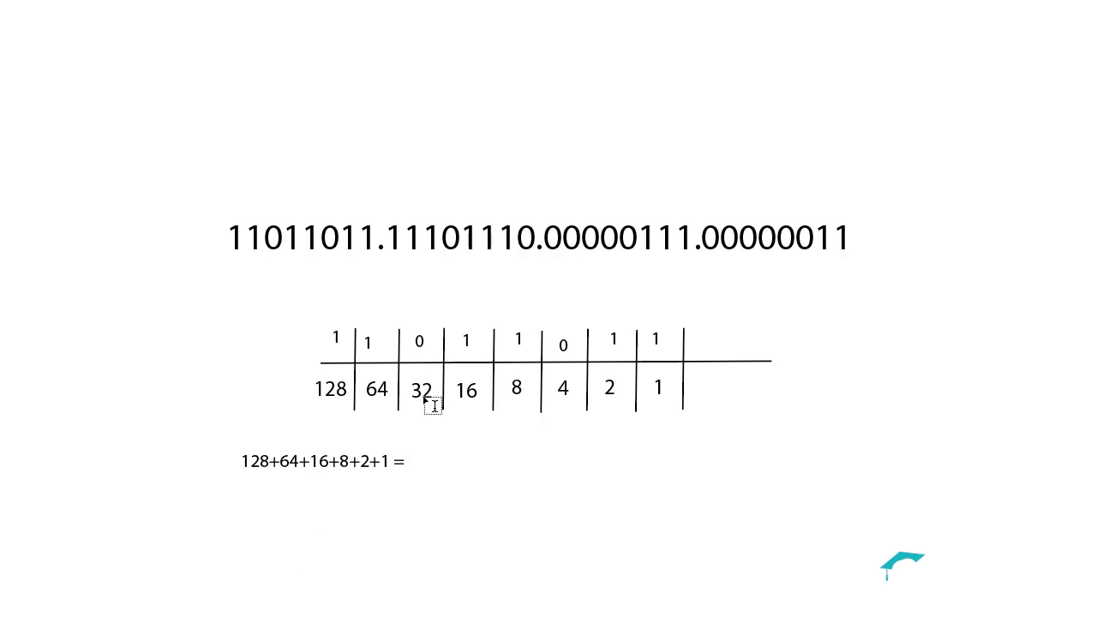
pyautogui.moveTo(439, 477)
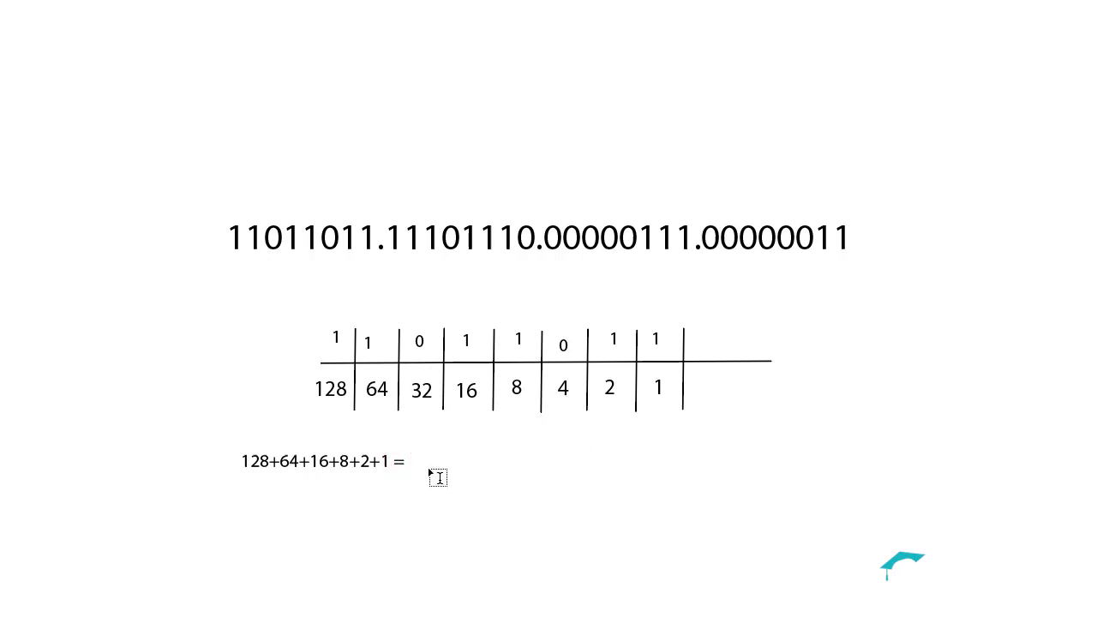
pyautogui.write('219')
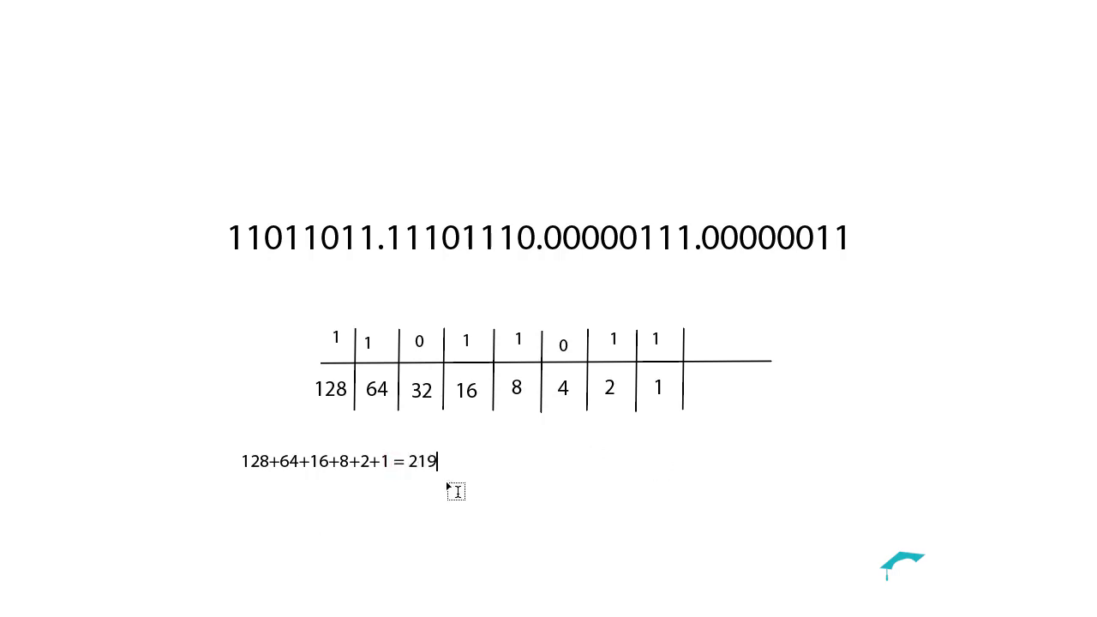
pyautogui.moveTo(290, 199)
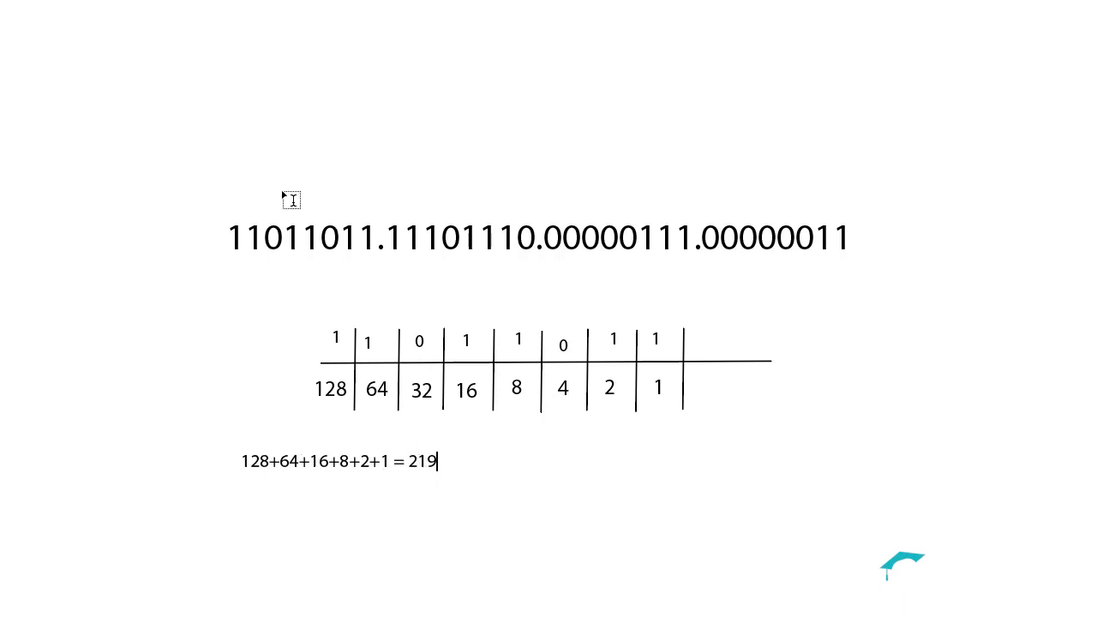
# Label the dotted-decimal address 219.177.201.16 above the binary address and finish editing
pyautogui.write('219.177.2')
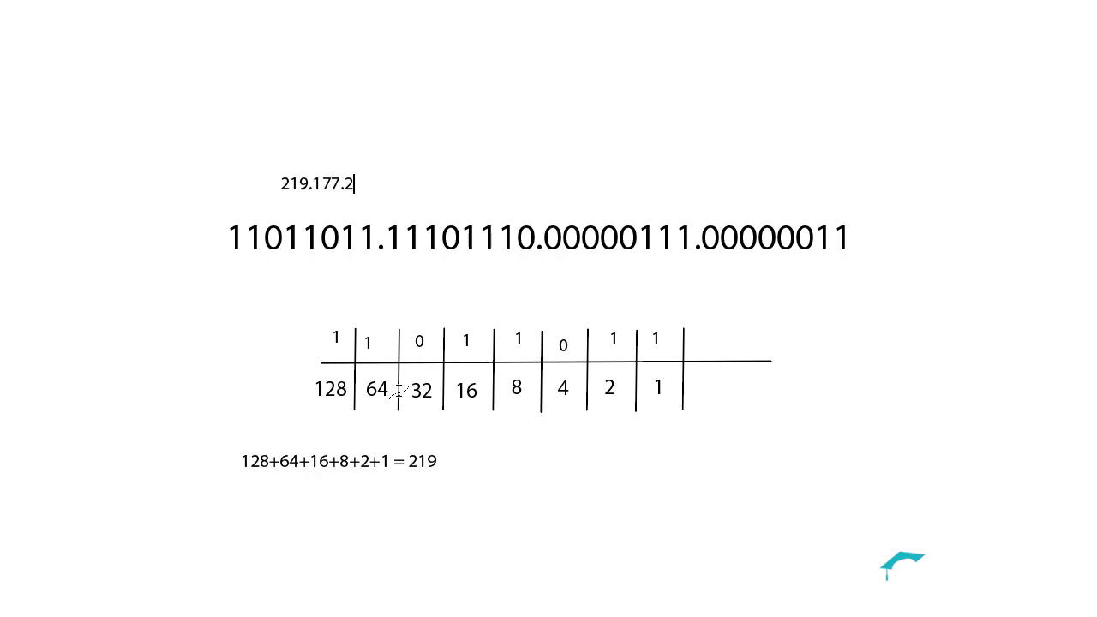
pyautogui.write('01.16')
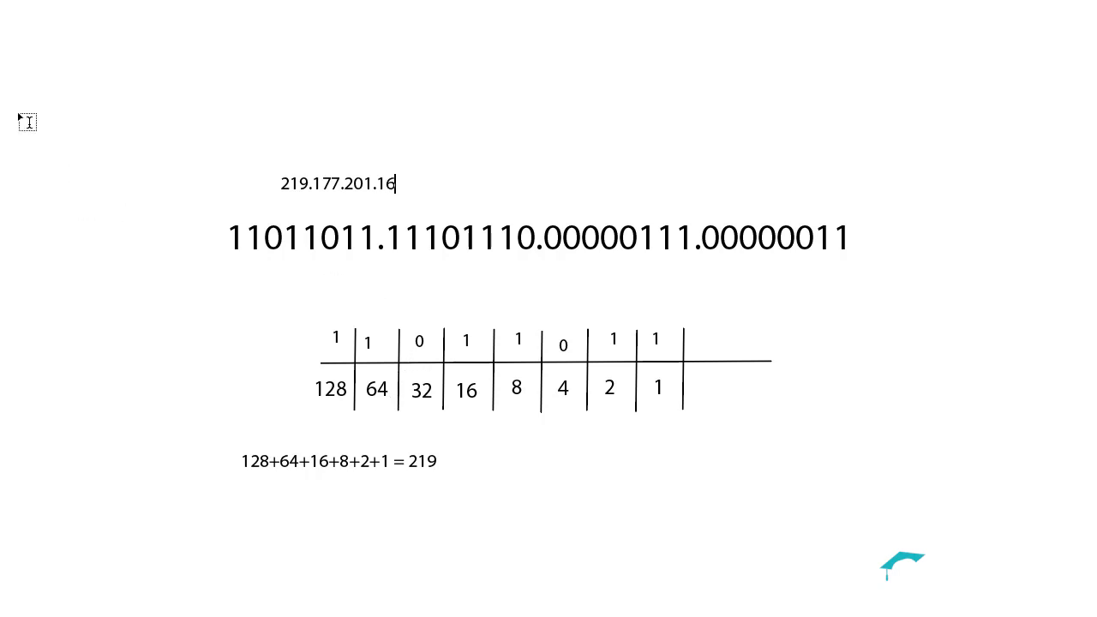
pyautogui.click(336, 181)
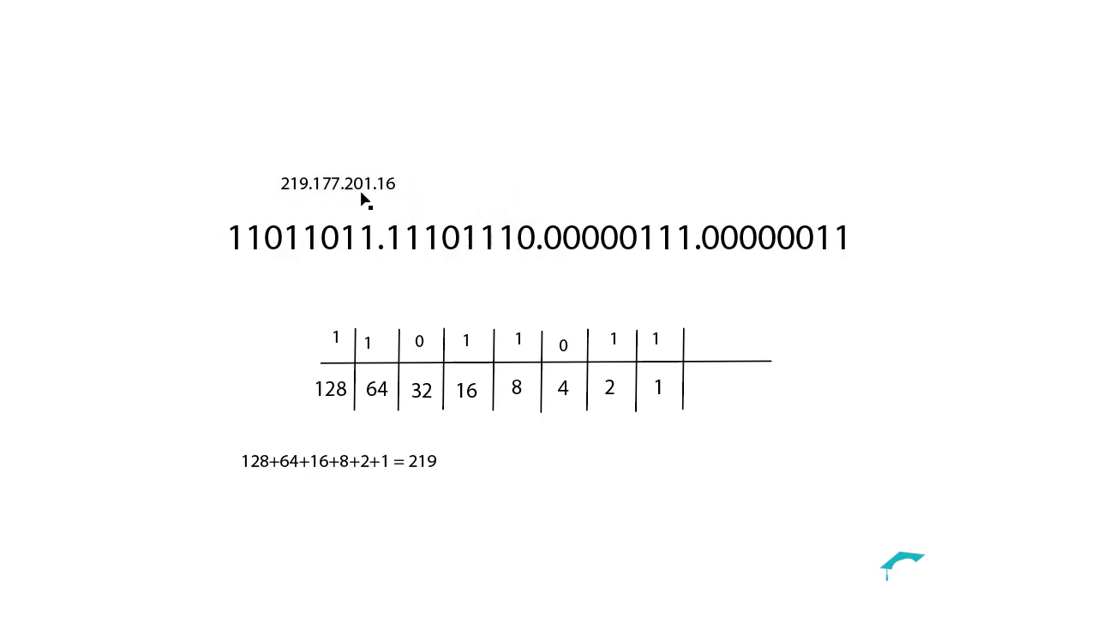
pyautogui.moveTo(589, 248)
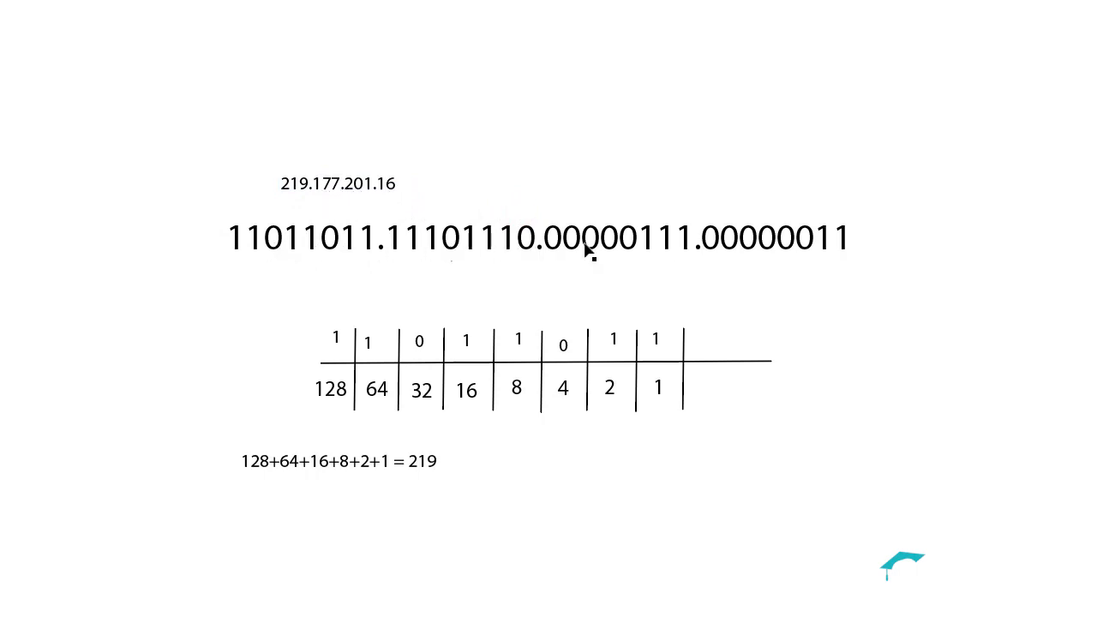
pyautogui.moveTo(437, 257)
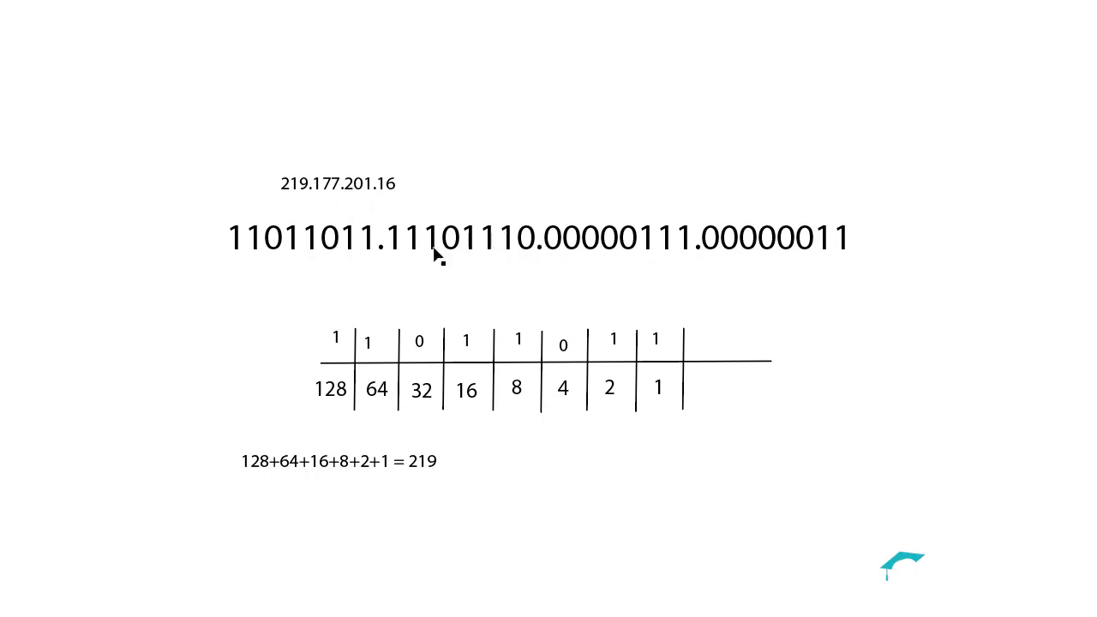
pyautogui.moveTo(307, 334)
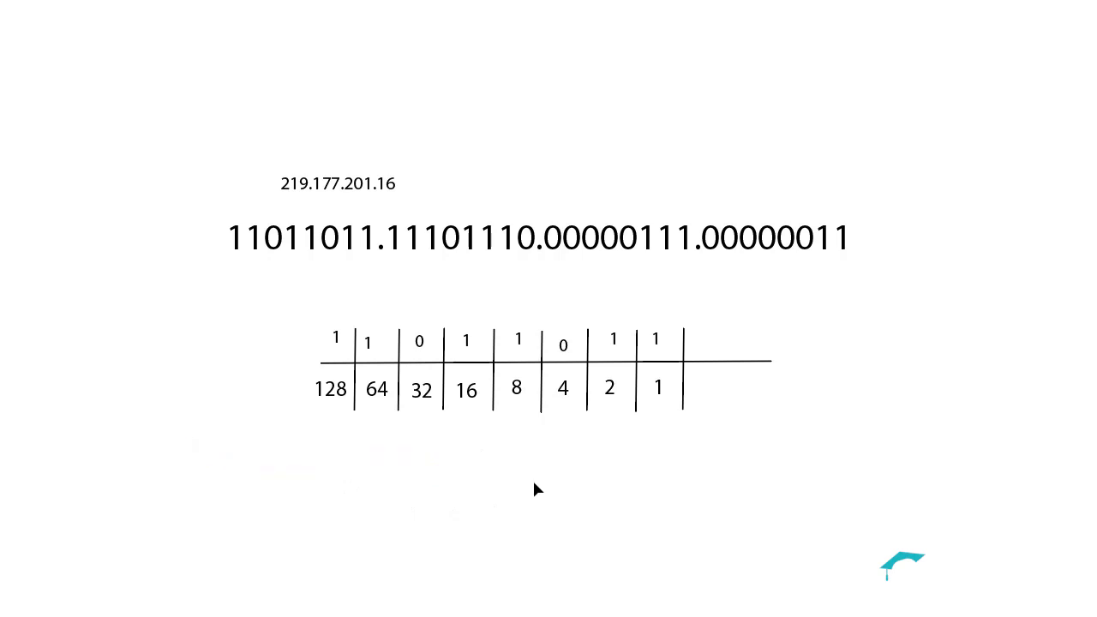
# Move 219.177.201.16 above the bit template, deselect it, and begin a new bit with 1
pyautogui.click(326, 237)
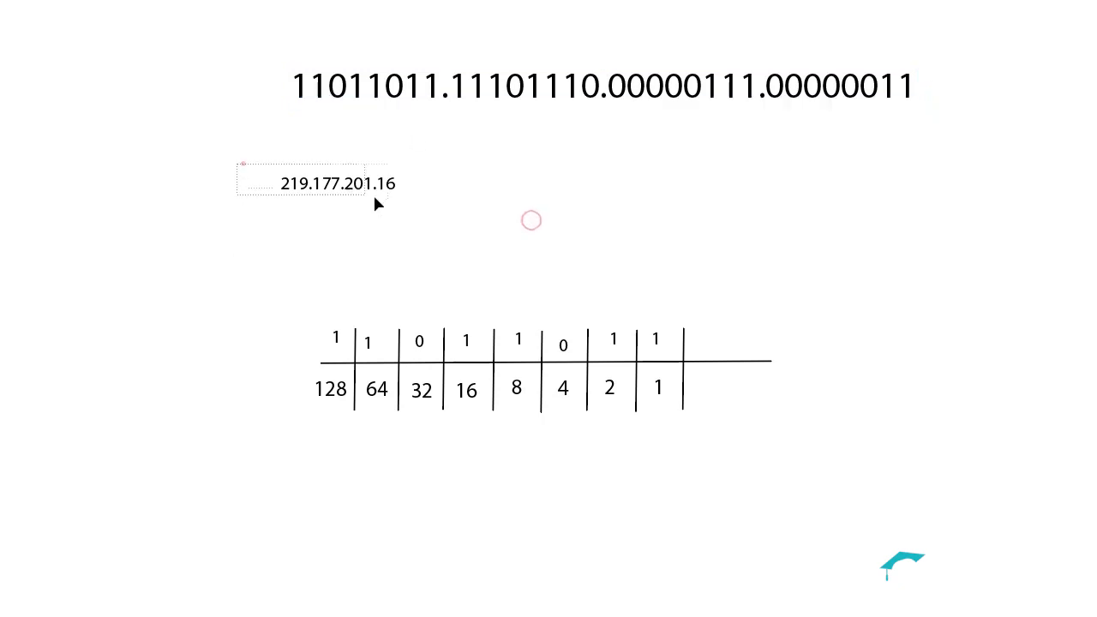
pyautogui.moveTo(335, 182); pyautogui.dragTo(531, 260)
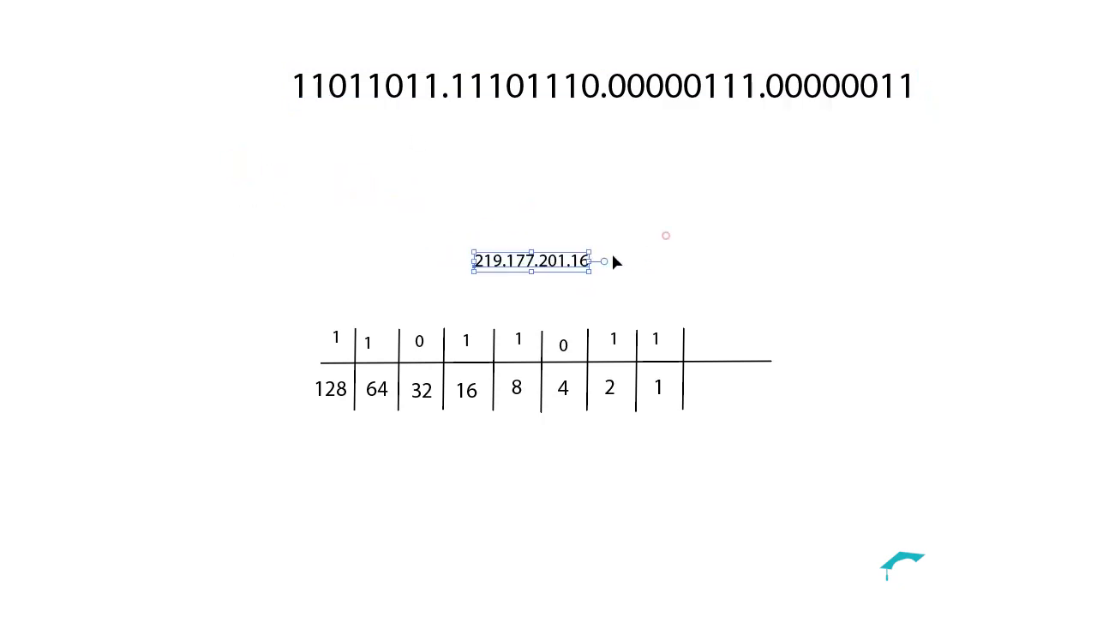
pyautogui.click(336, 381)
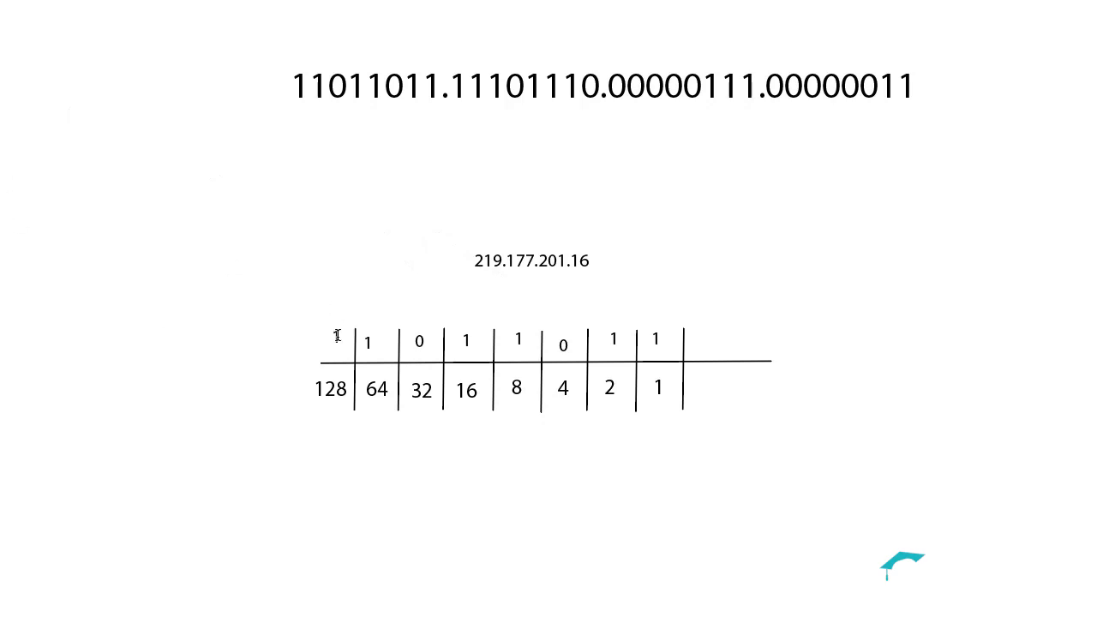
pyautogui.write('1')
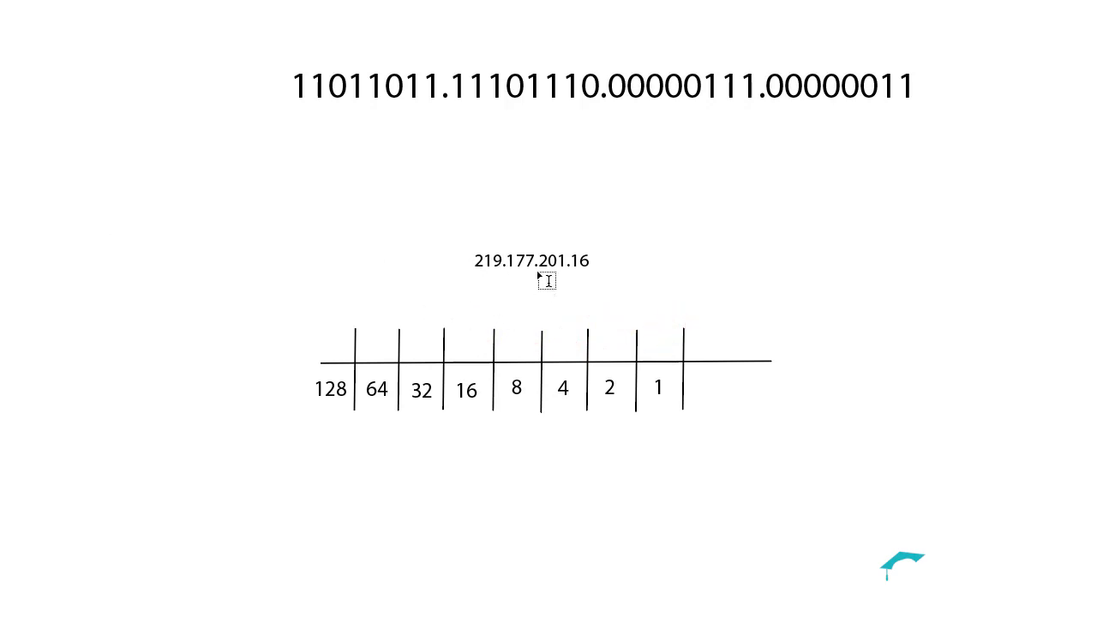
pyautogui.moveTo(329, 388)
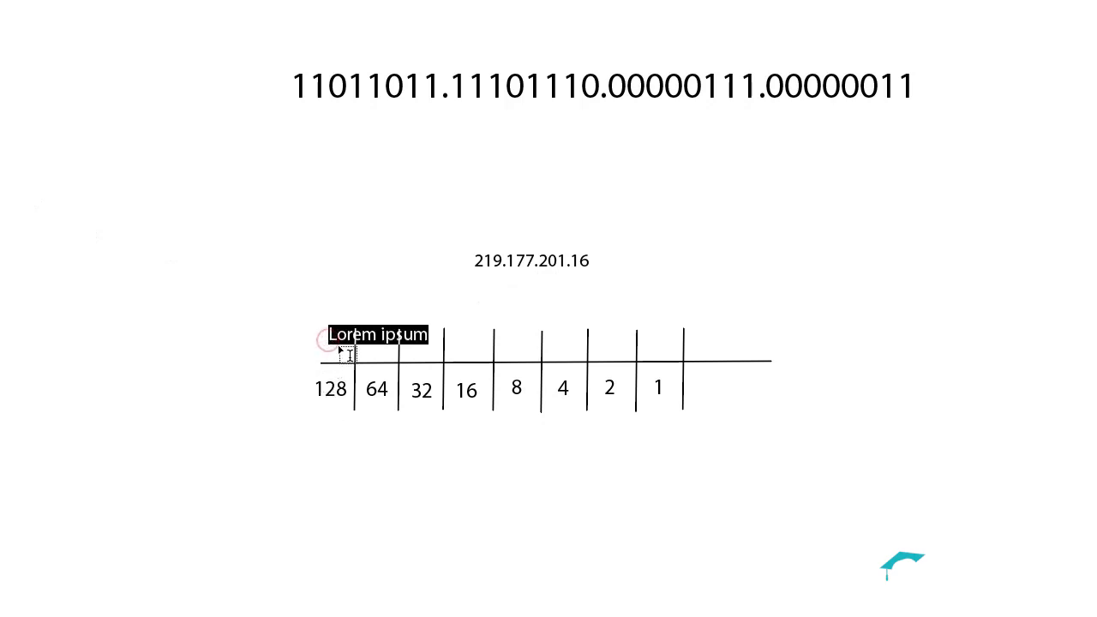
# Write the bits 1, 1, 0, 1, 0 of 219 above the template columns
pyautogui.write('1')
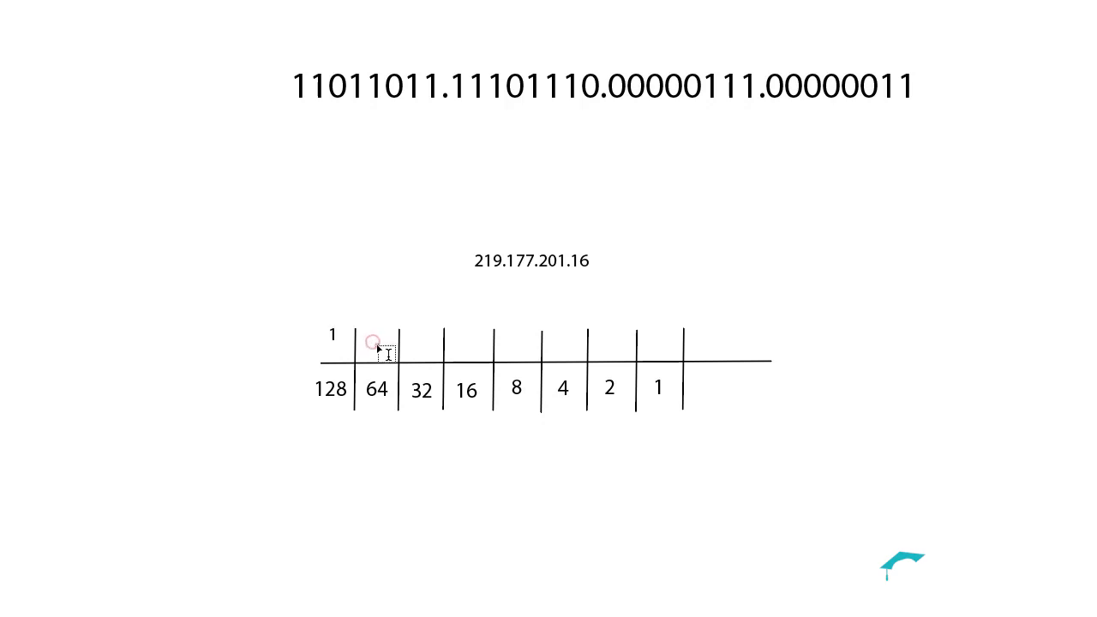
pyautogui.write('1')
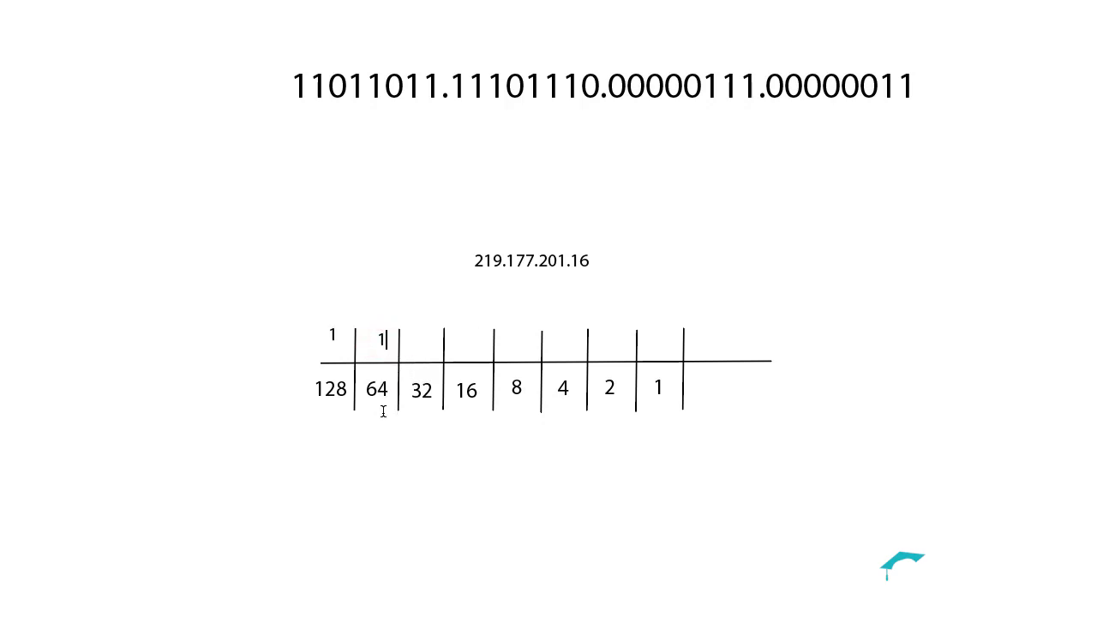
pyautogui.moveTo(425, 396)
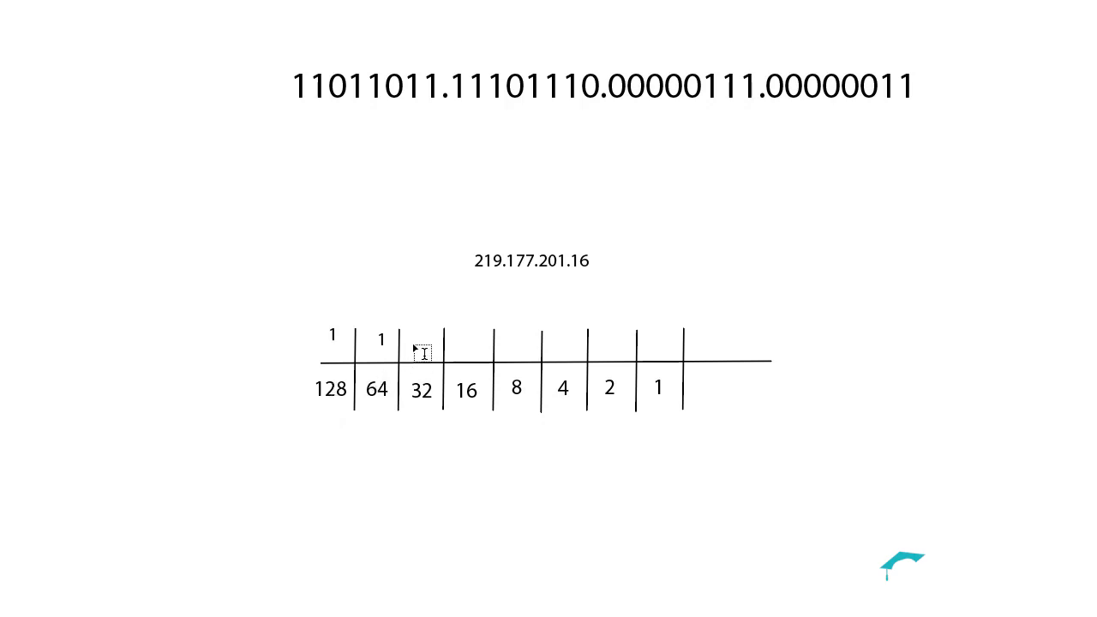
pyautogui.write('0')
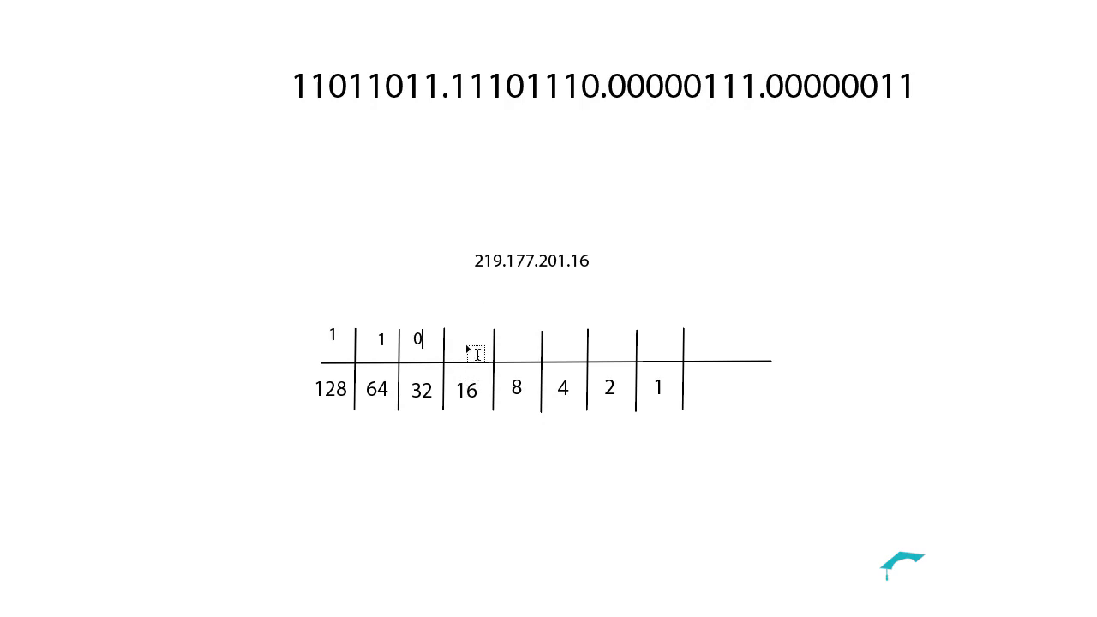
pyautogui.write('1')
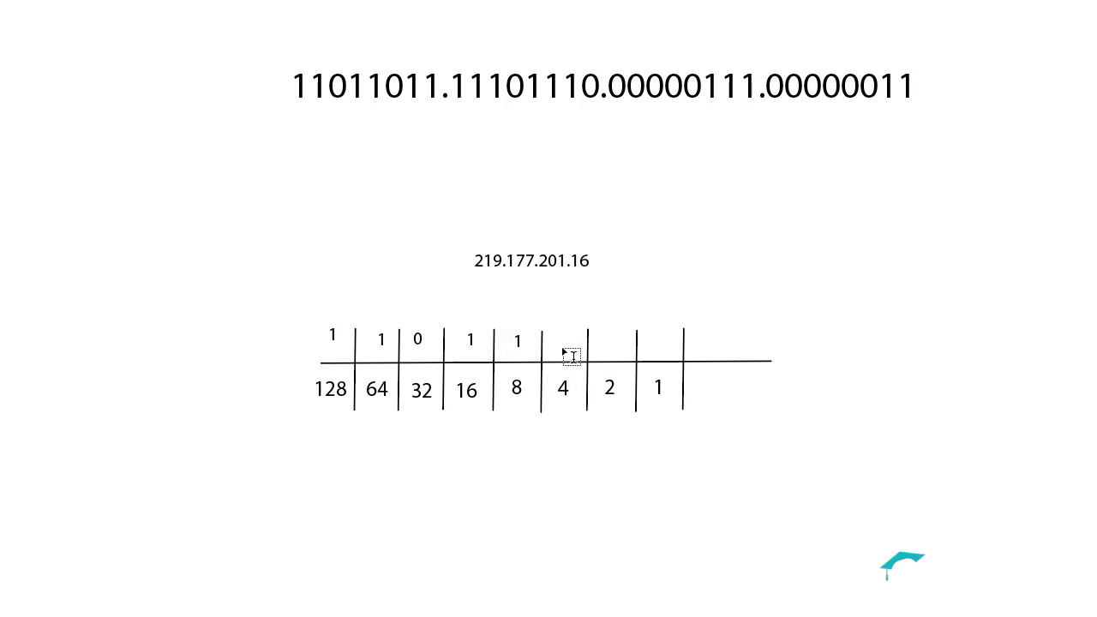
pyautogui.write('0')
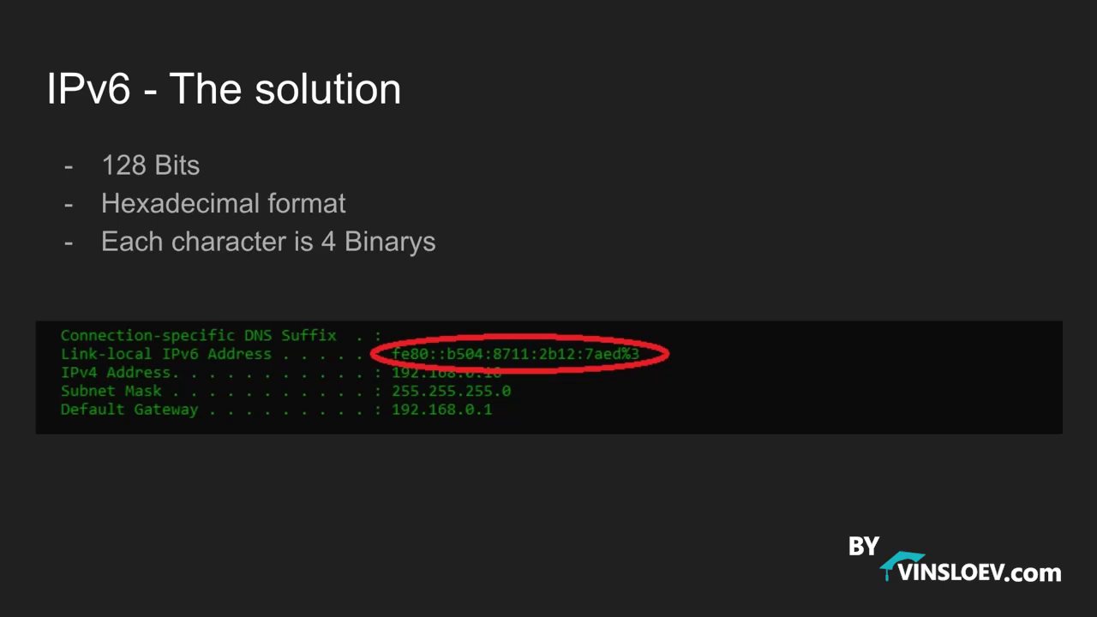
pyautogui.moveTo(399, 363)
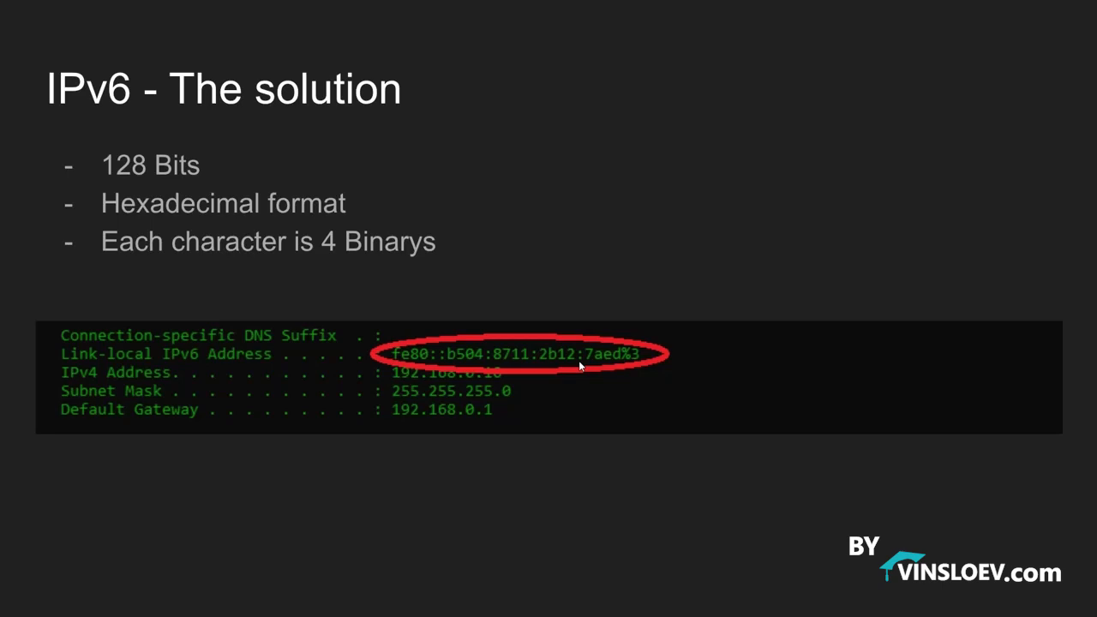
pyautogui.moveTo(502, 353)
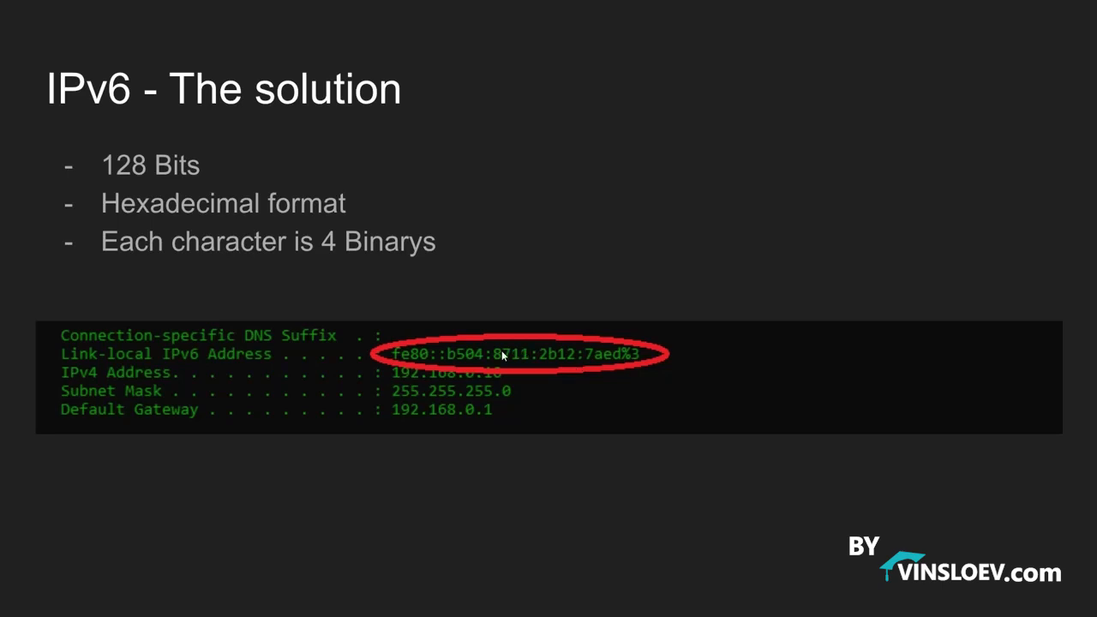
pyautogui.moveTo(136, 182)
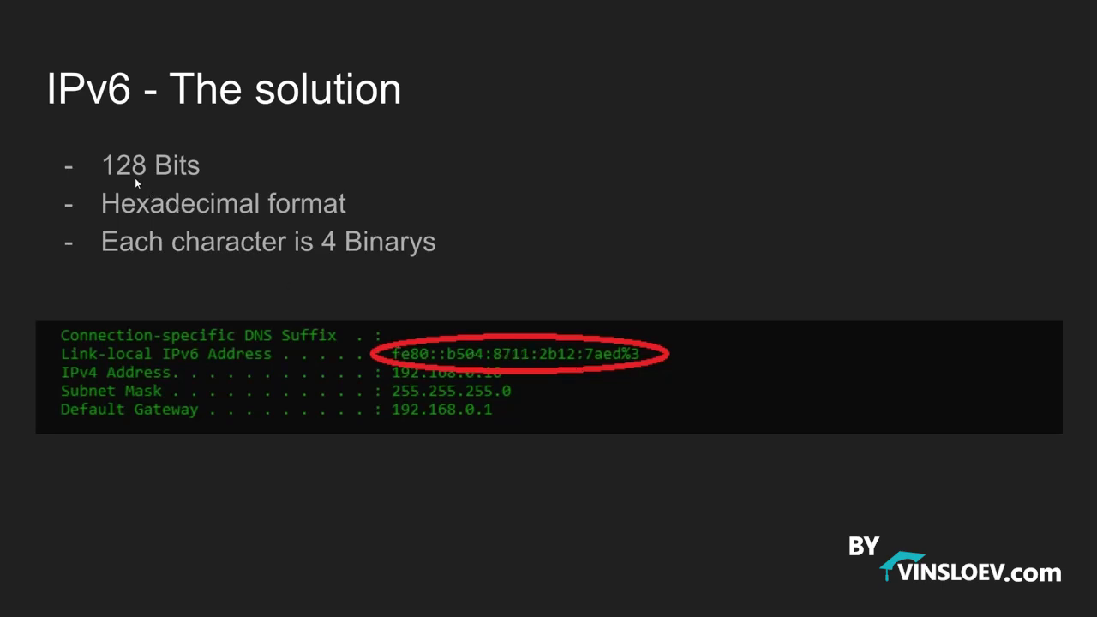
pyautogui.moveTo(388, 349)
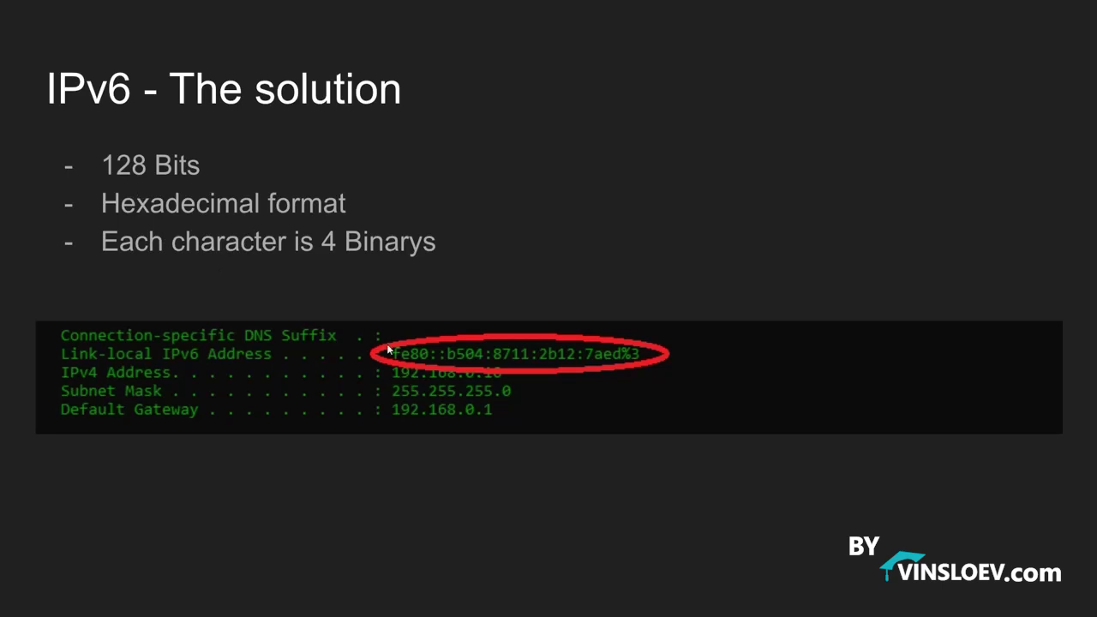
pyautogui.moveTo(401, 360)
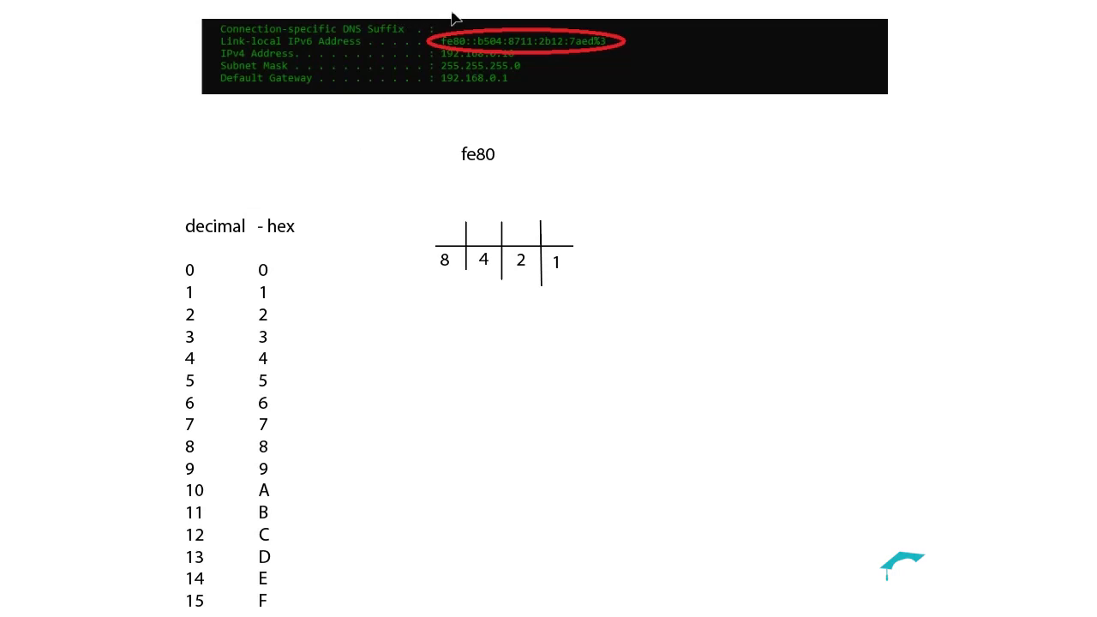
pyautogui.moveTo(459, 58)
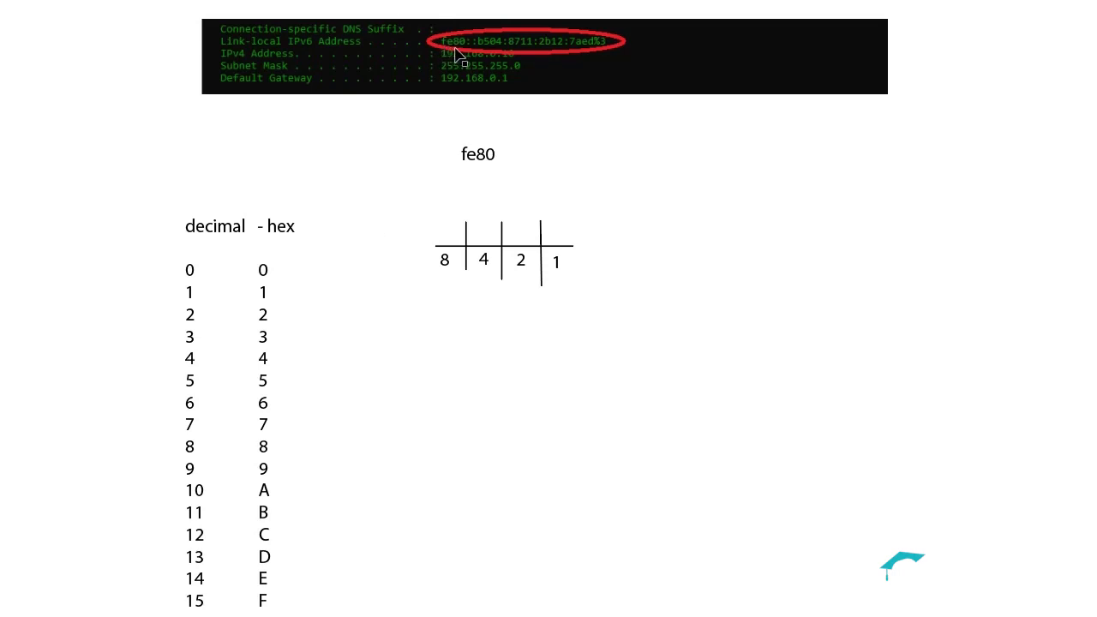
pyautogui.moveTo(283, 410)
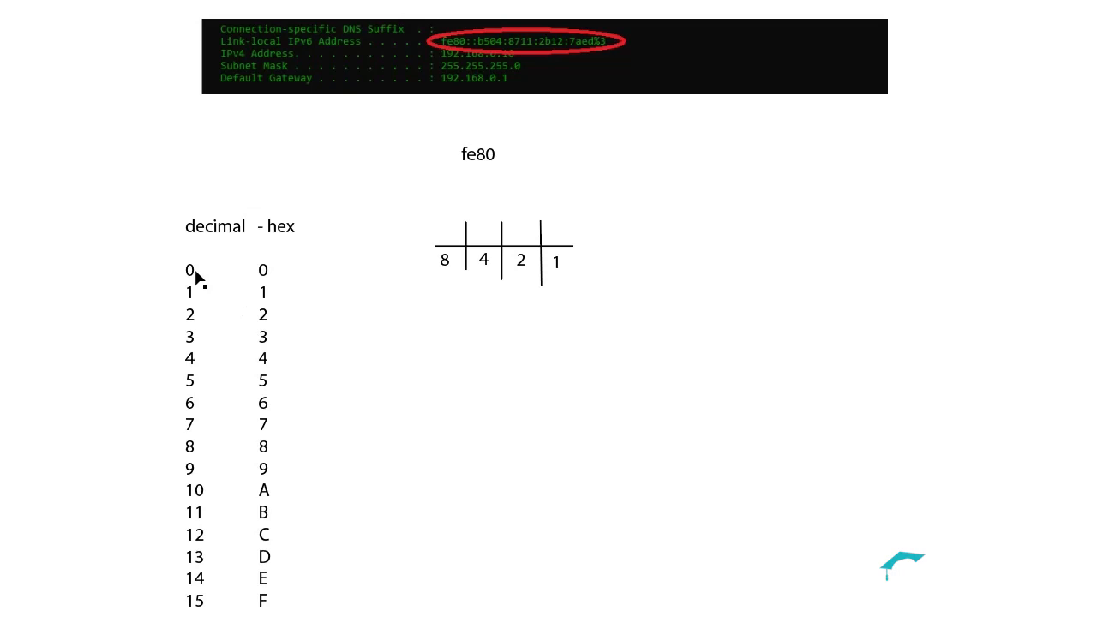
pyautogui.moveTo(186, 463)
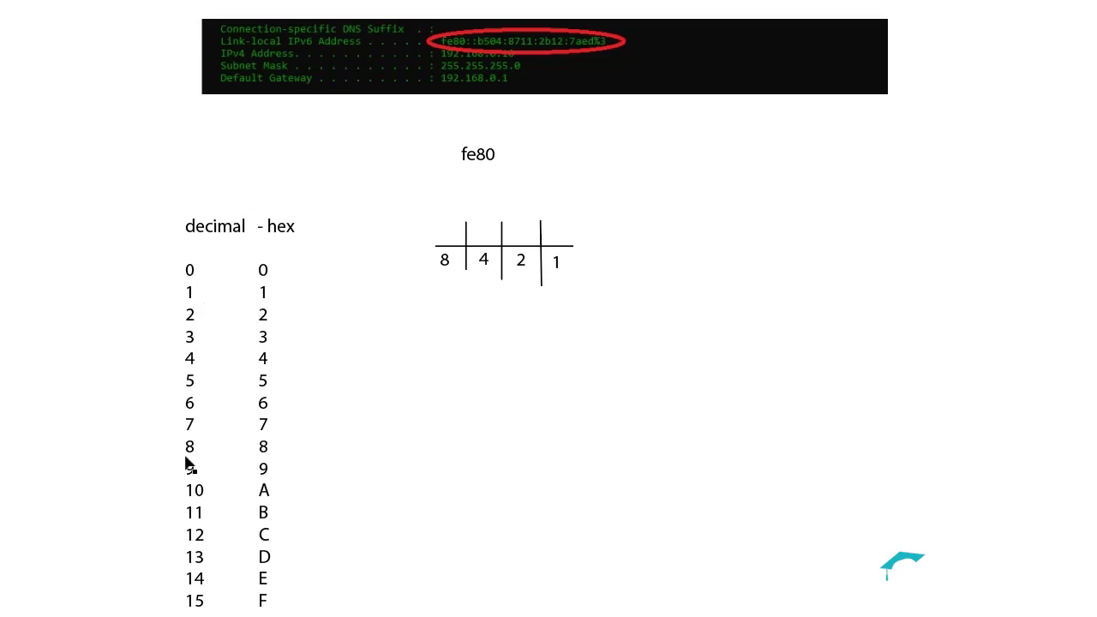
pyautogui.moveTo(350, 295)
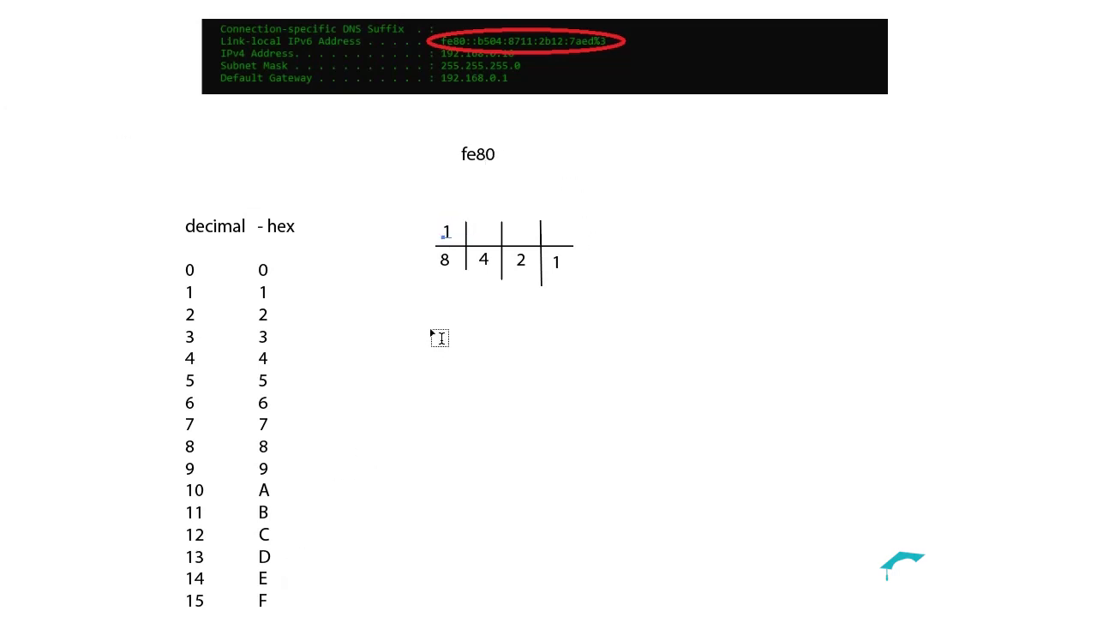
pyautogui.moveTo(490, 233)
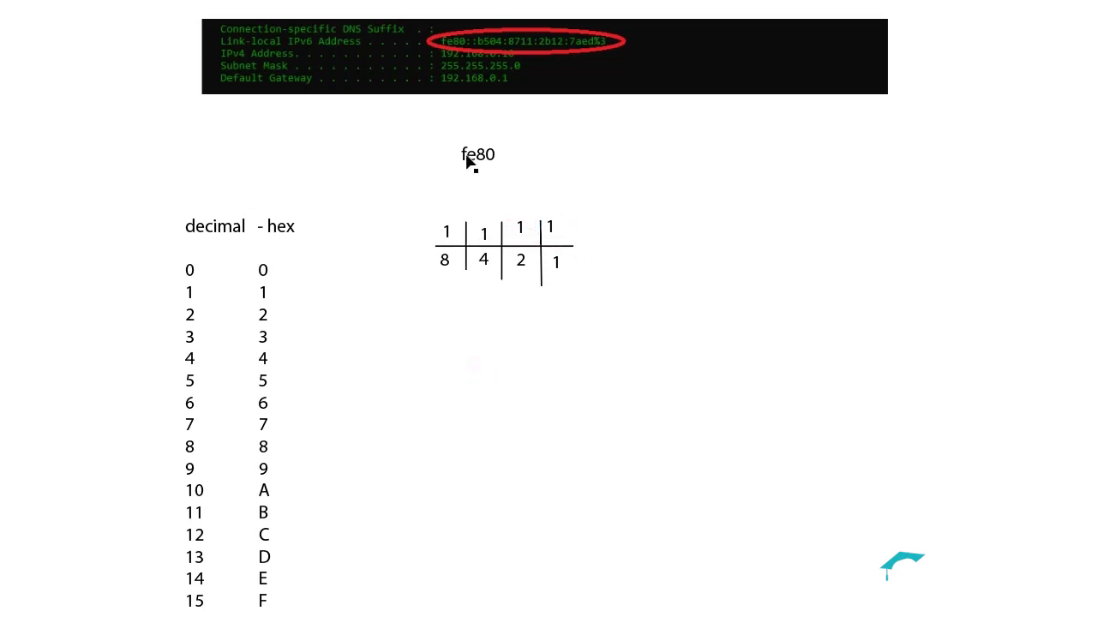
pyautogui.moveTo(469, 238)
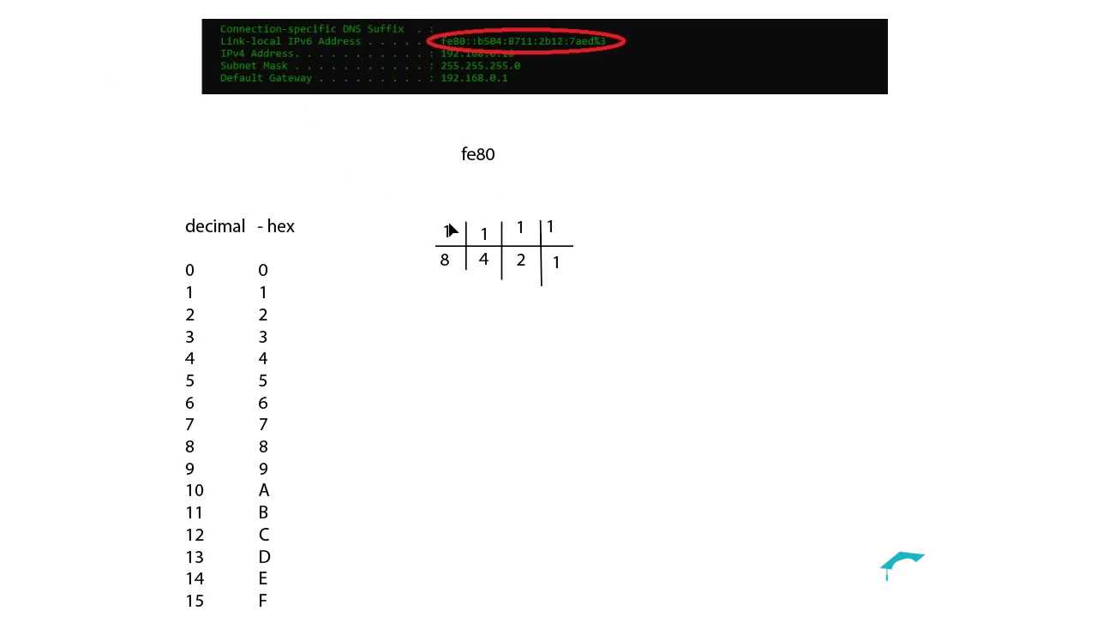
# Clear the template's bit row and write fe80's leading bits 11111110 beside fe80
pyautogui.click(446, 233)
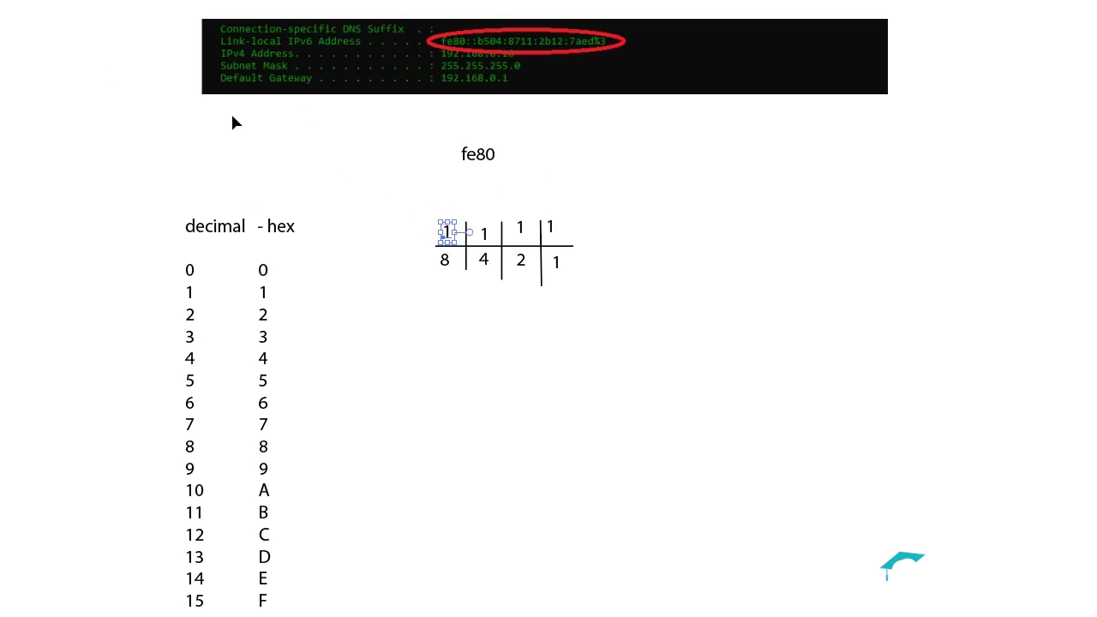
pyautogui.write('1111111010000000')
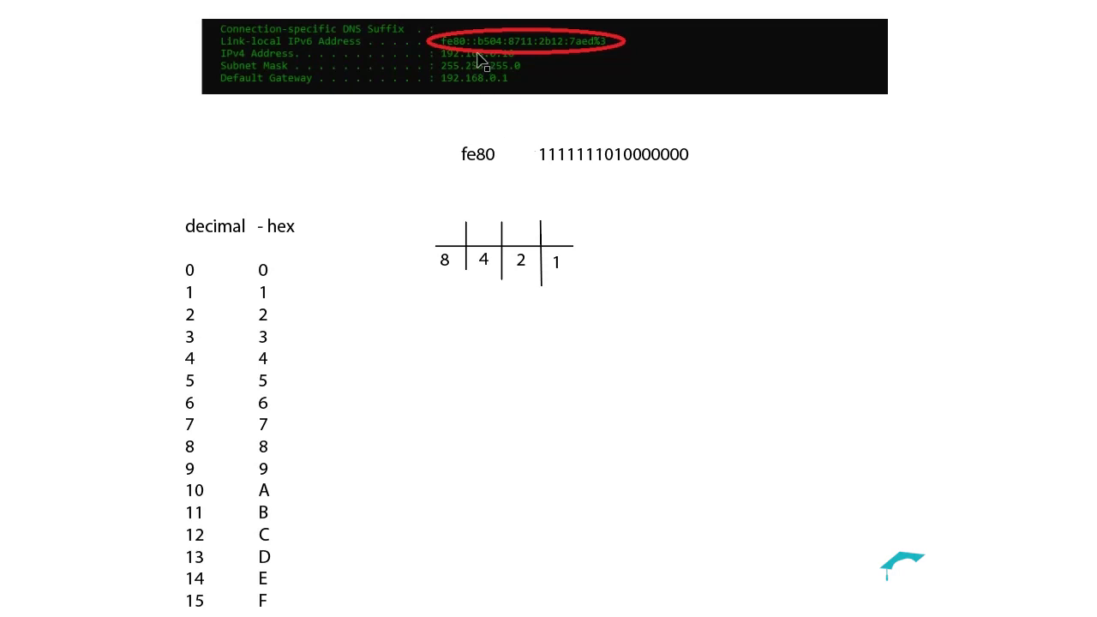
pyautogui.moveTo(479, 51)
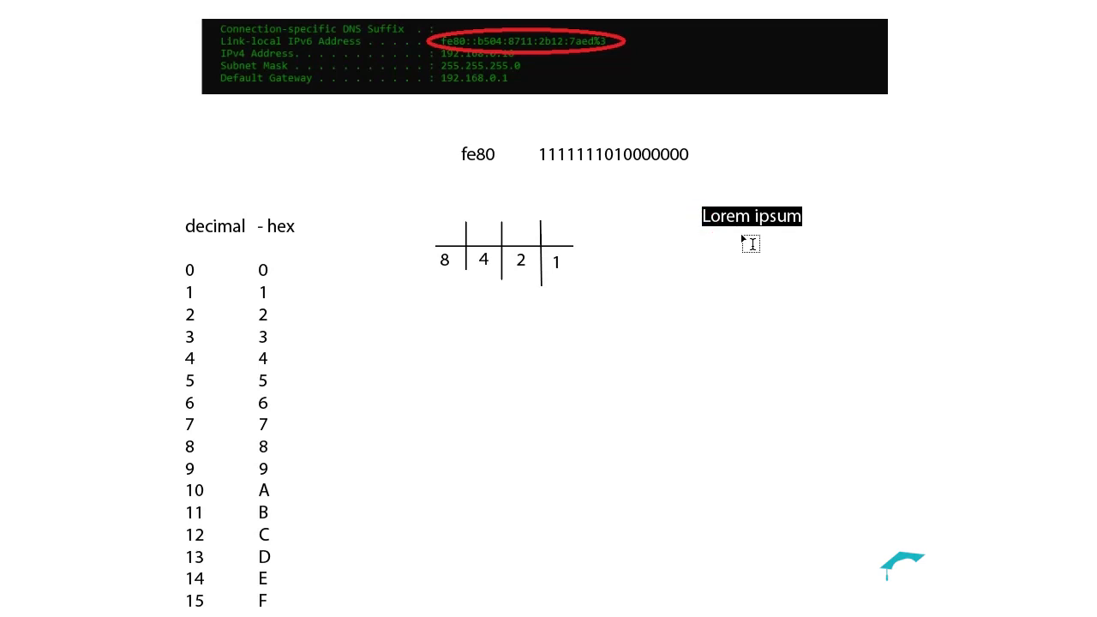
# Write the compressed link-local address fe80::b5 with its second colon added
pyautogui.write('fe80::b5')
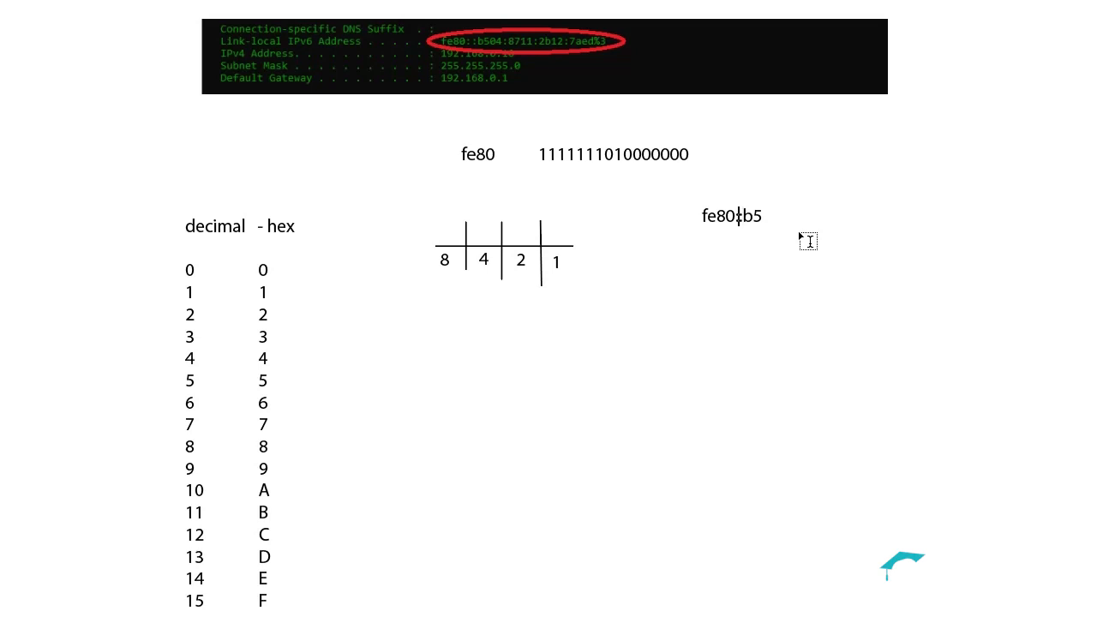
pyautogui.write(':')
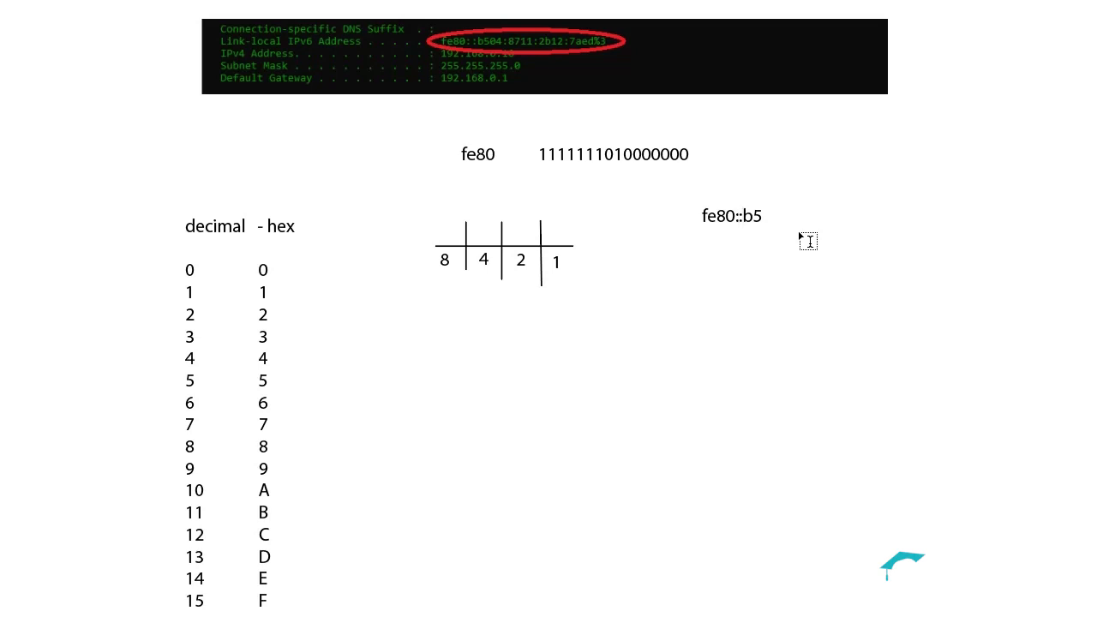